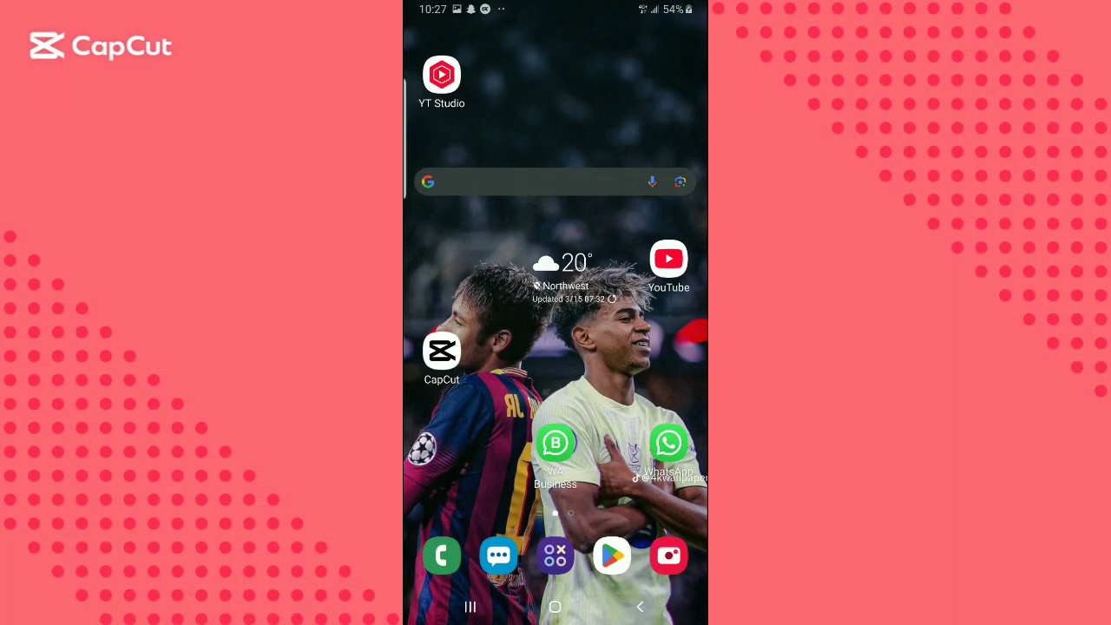
- Search Play Store for 'castle app', view the Castle - Make and Play listing, then switch to Chrome
left_click(441, 351)
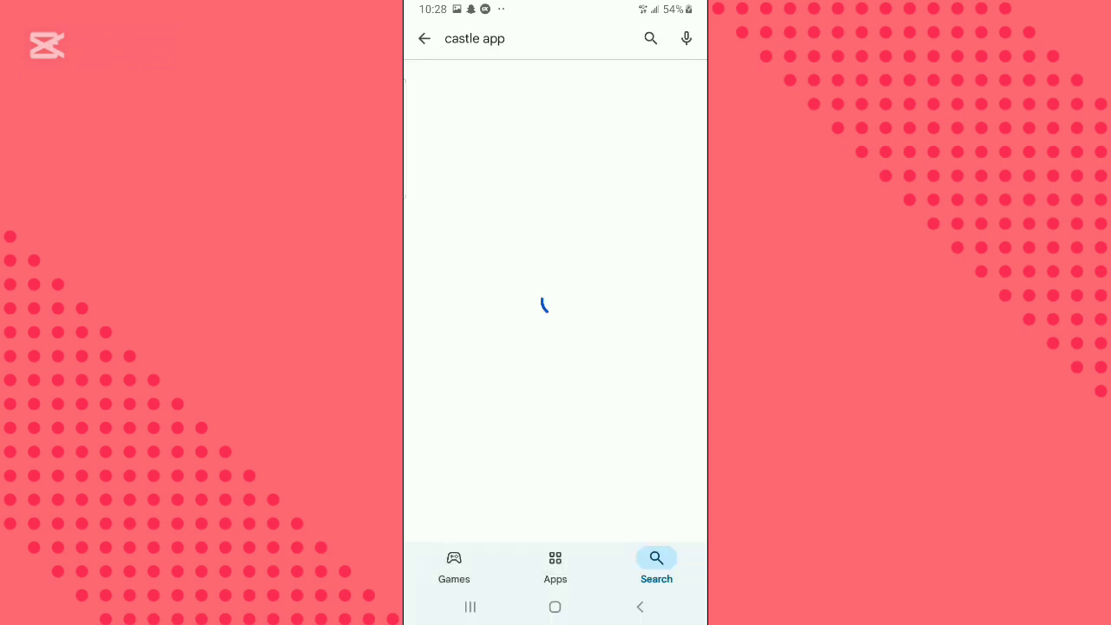
key("enter")
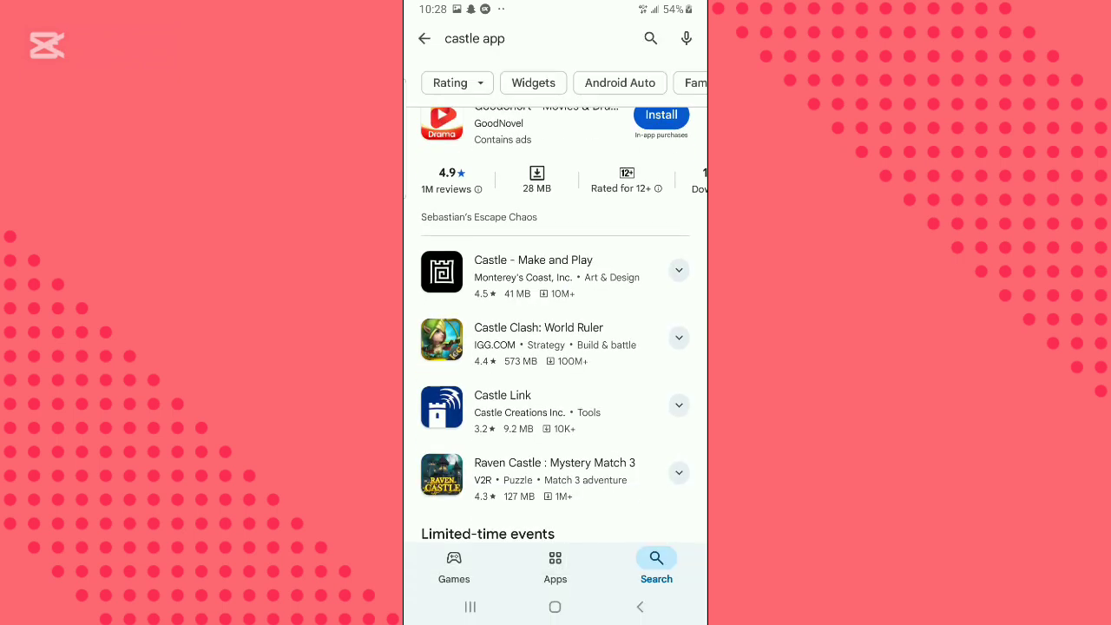
left_click(533, 259)
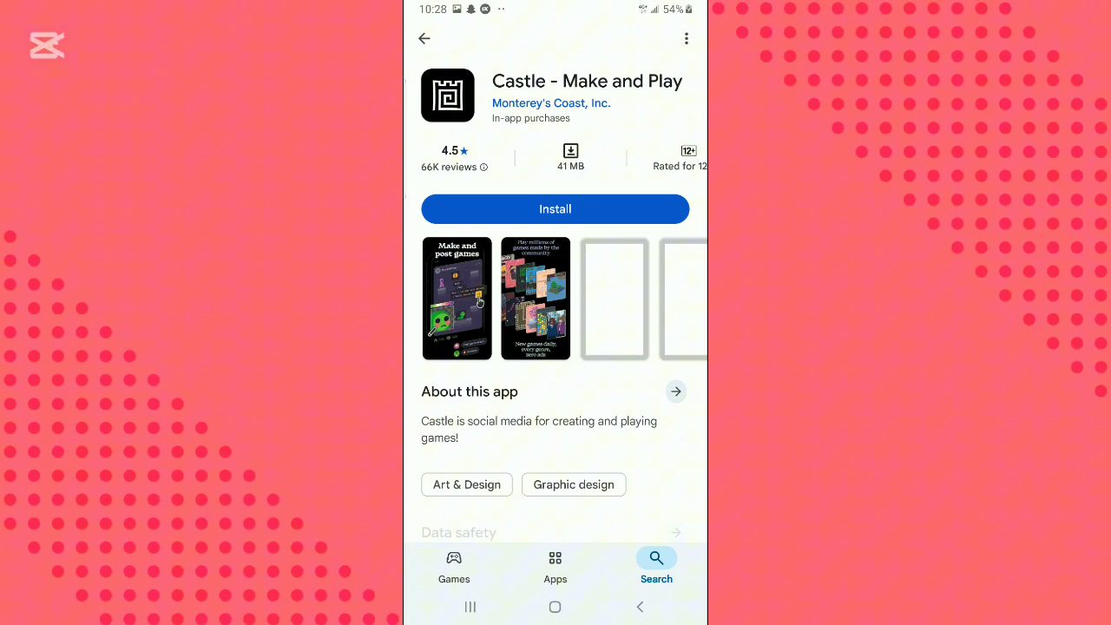
scroll("left", 3)
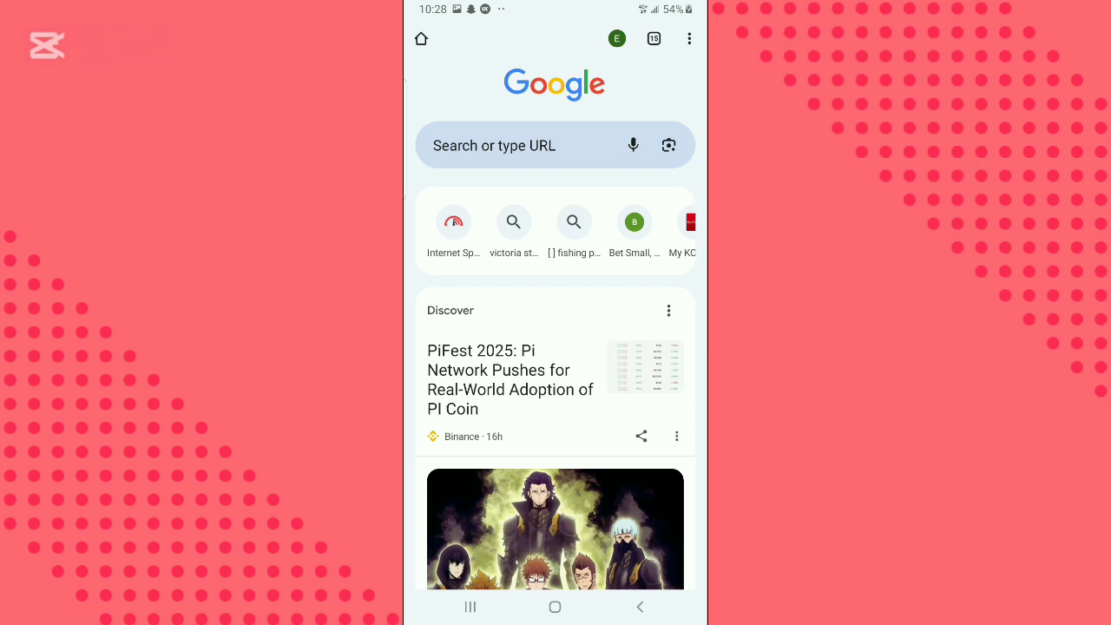
- Search Chrome for 'castle app apk' and open the Castle App v1.9.7 page on thecastleapp.com
left_click(556, 145)
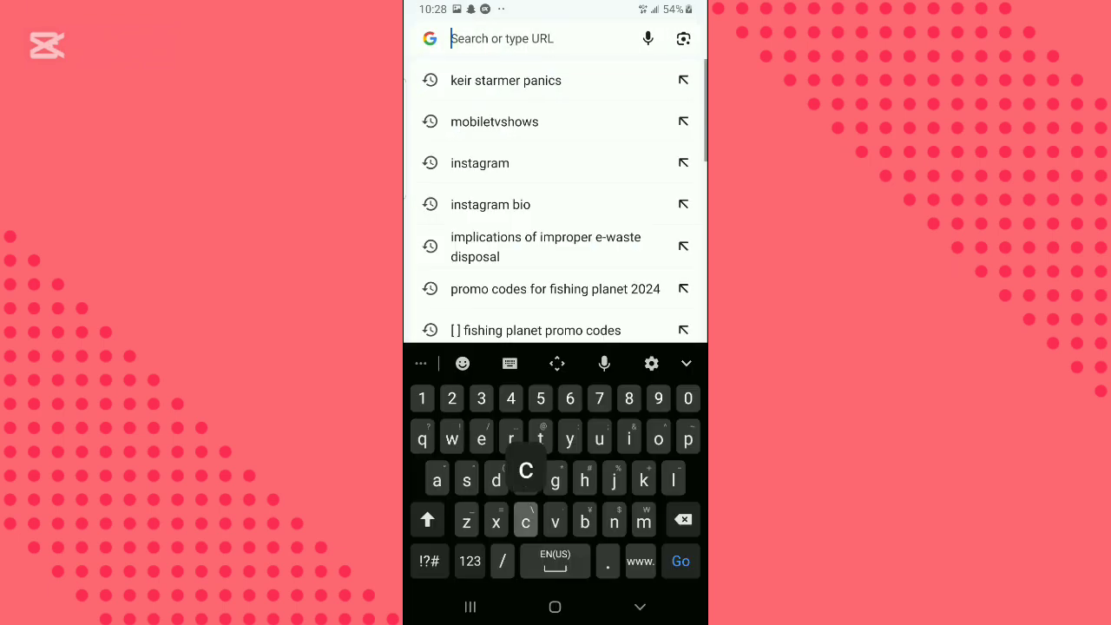
type("cast")
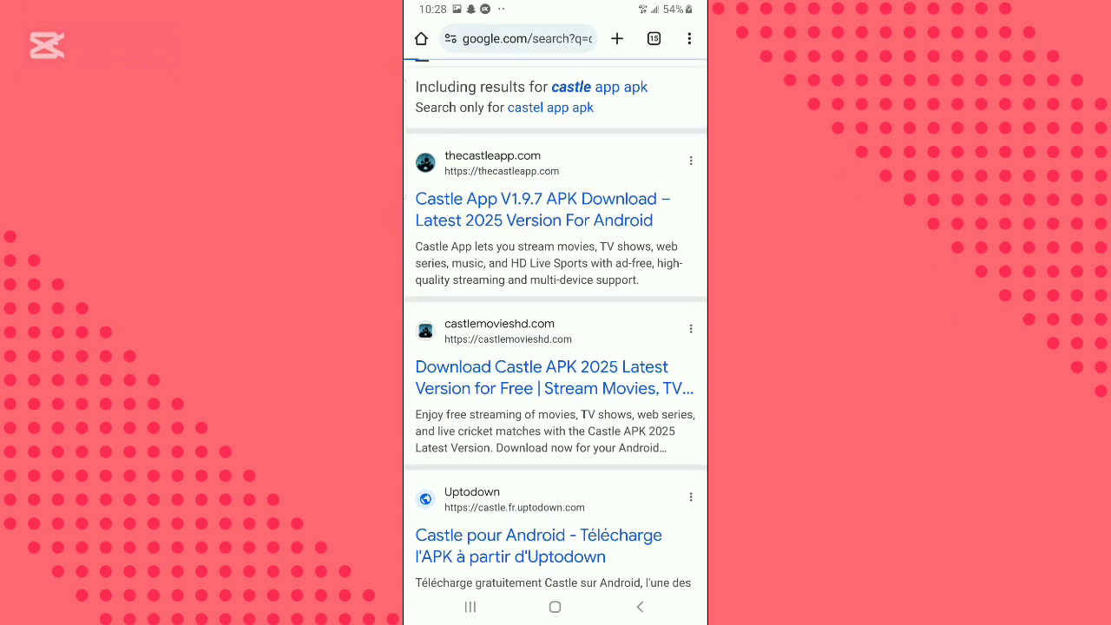
left_click(542, 209)
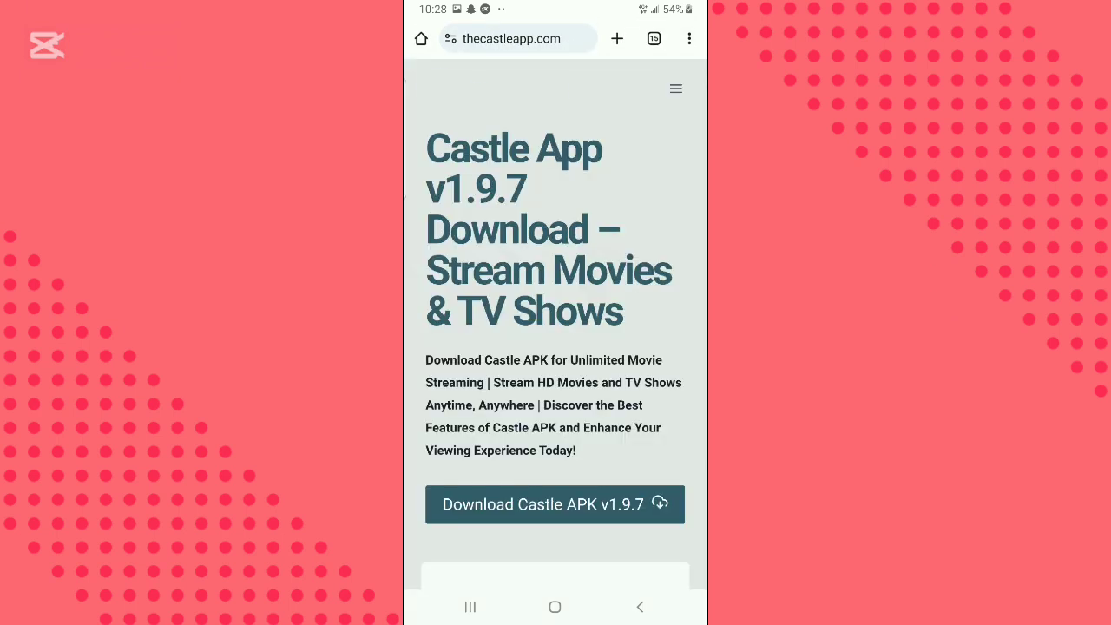
- Start the Castle APK v1.9.4 Android download and view its progress in Downloads
scroll("down", 3)
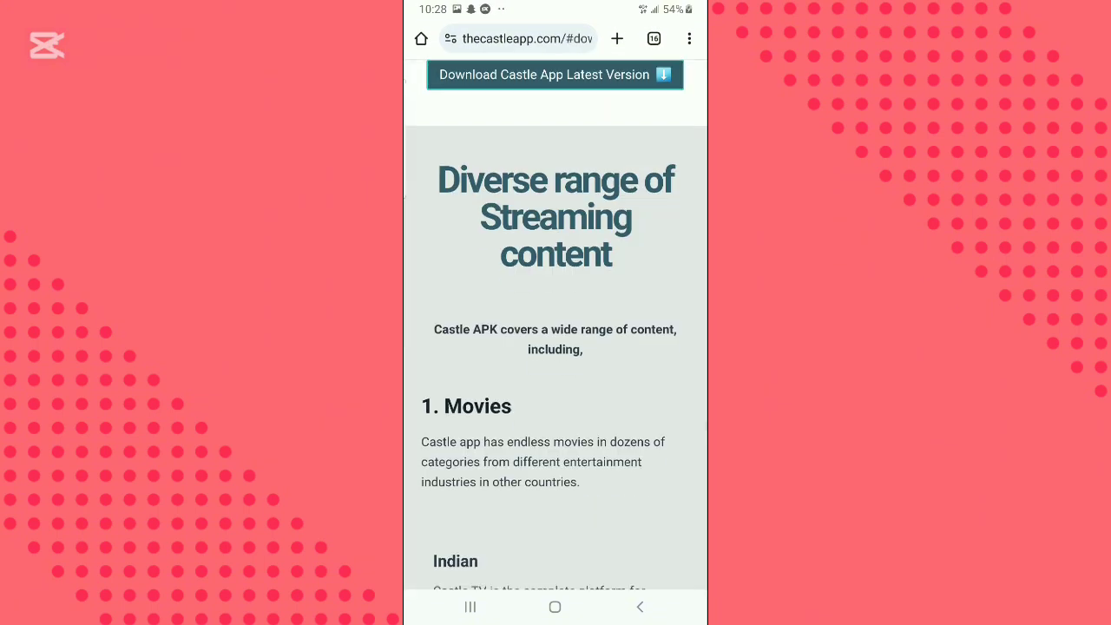
scroll("down", 3)
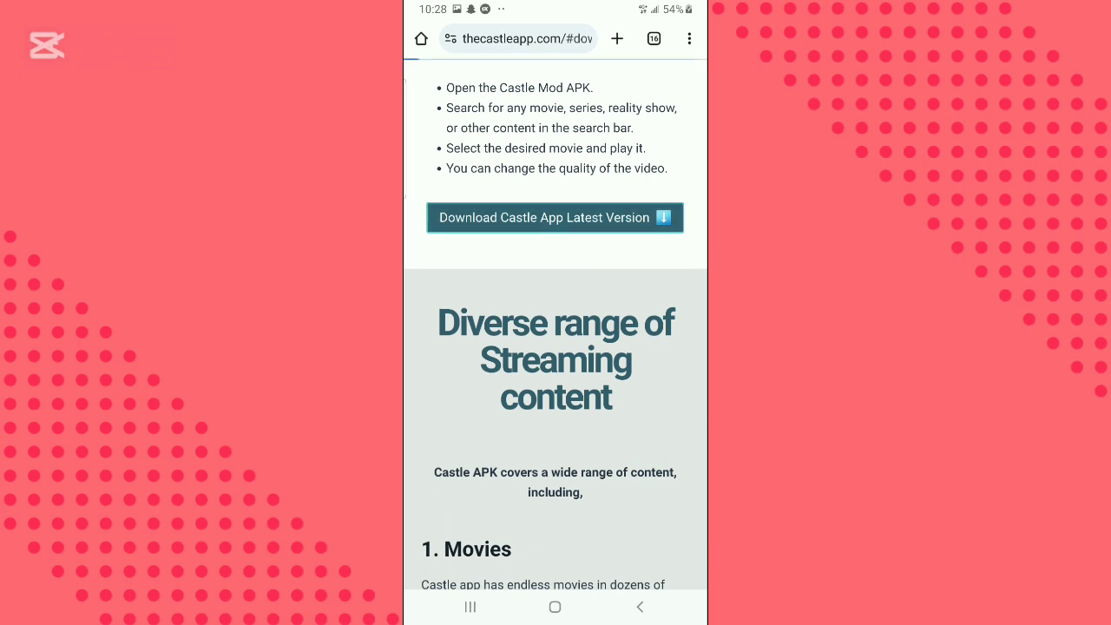
left_click(554, 217)
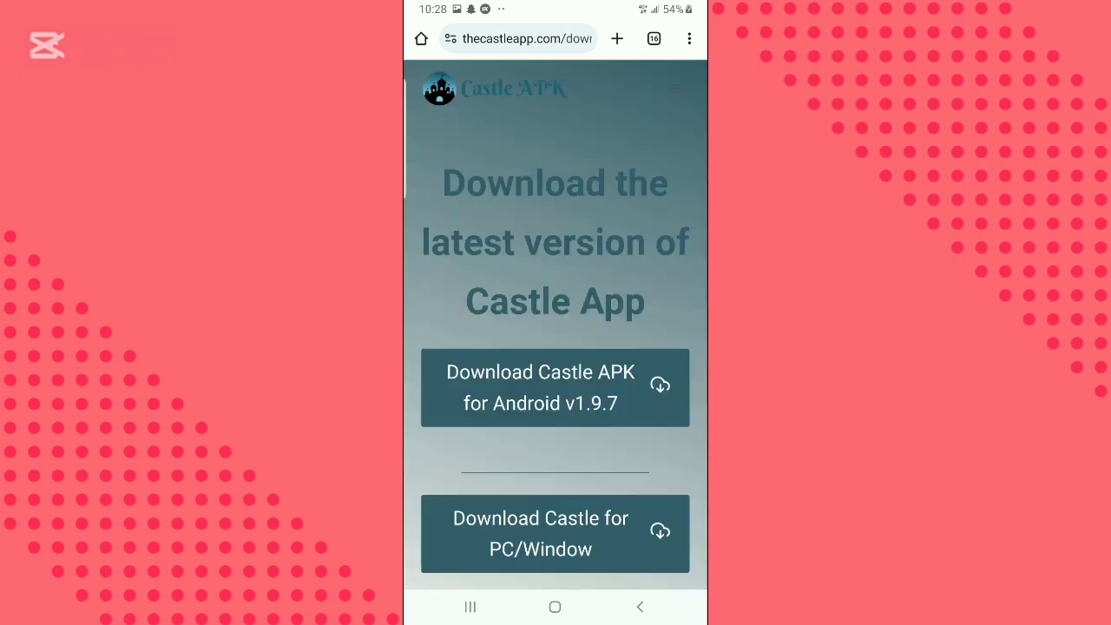
left_click(539, 387)
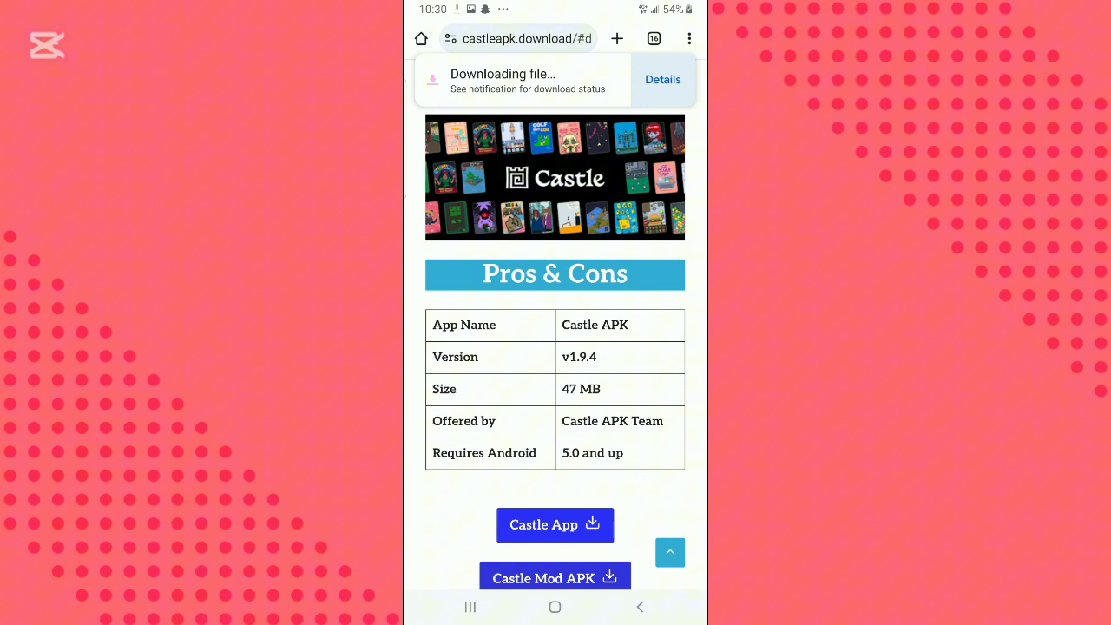
left_click(662, 79)
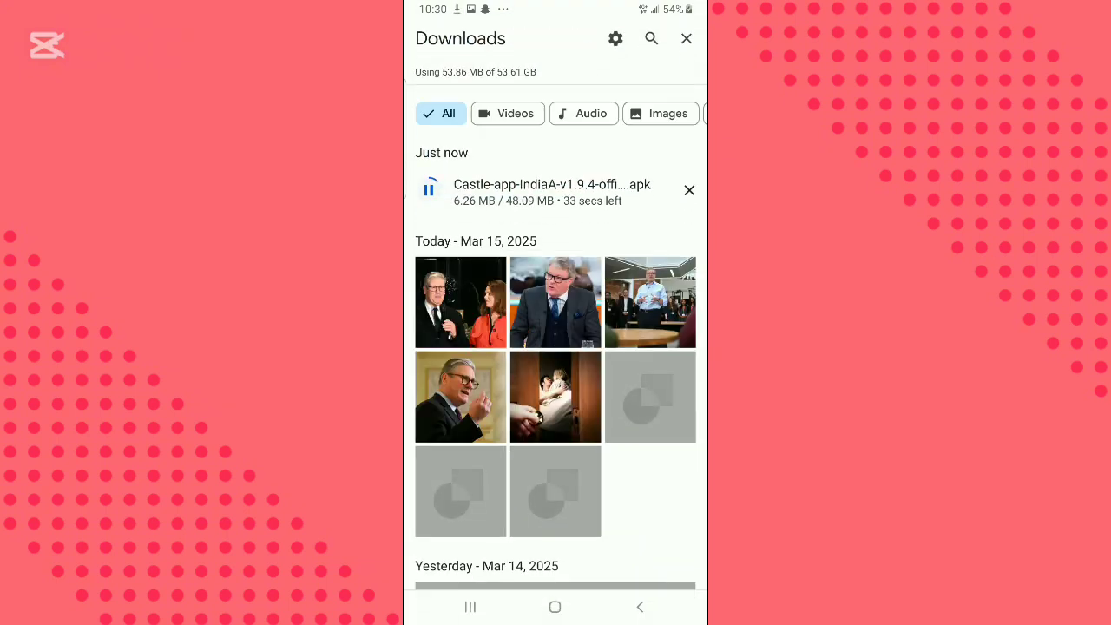